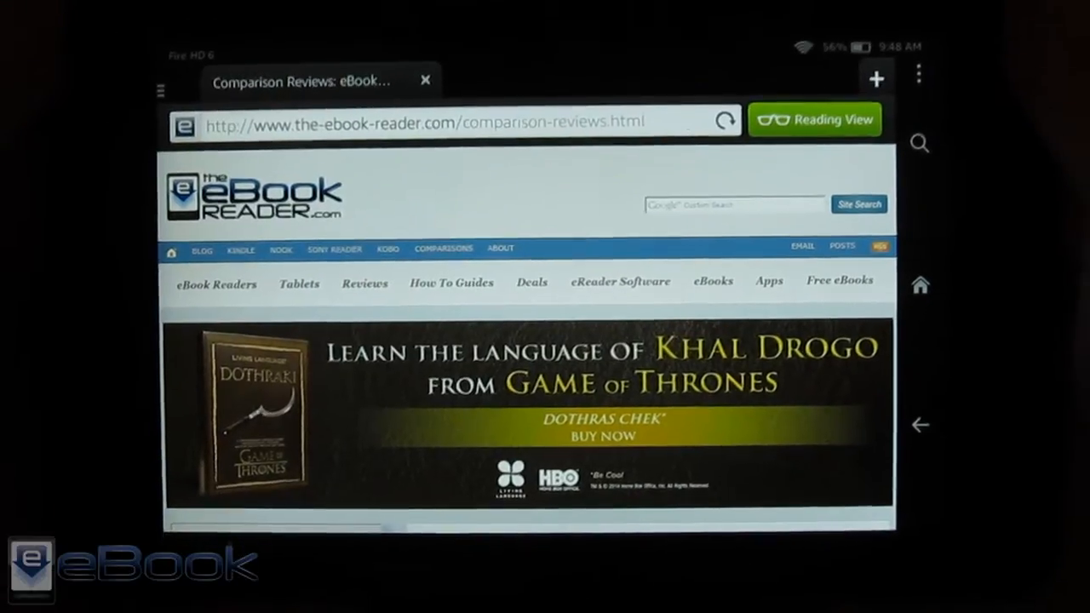
Step: Scroll the Silk comparison reviews page down to the Comparison Reviews 2011 list
scroll(down, 3)
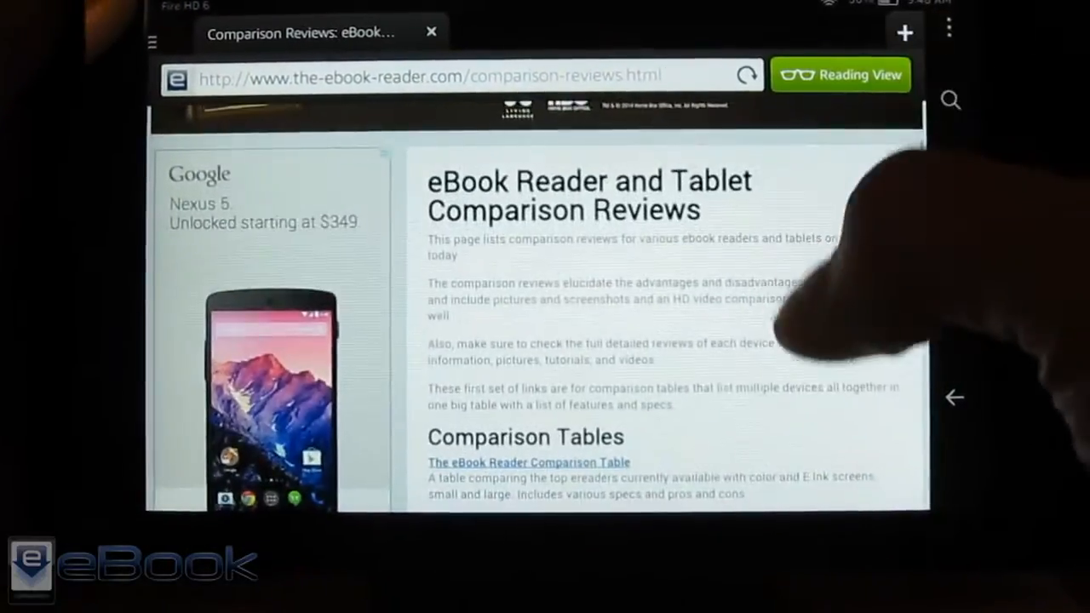
scroll(down, 3)
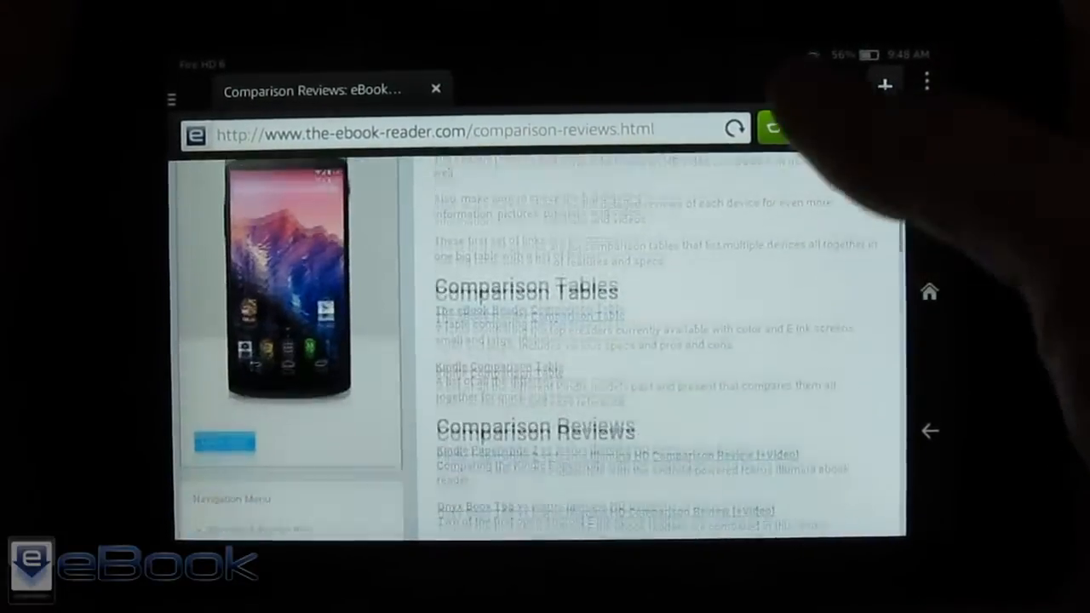
scroll(down, 3)
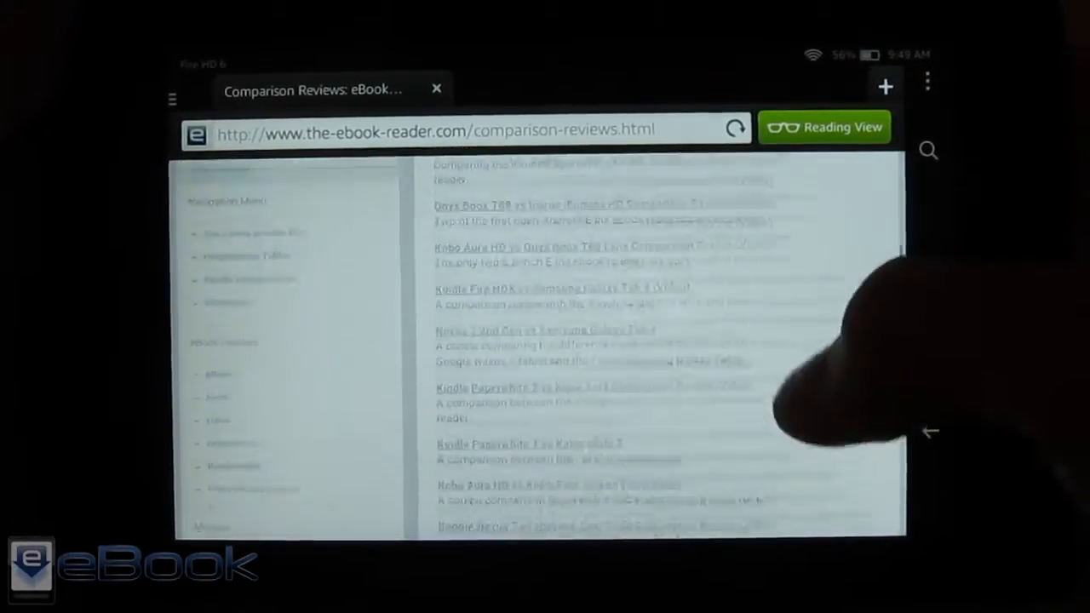
scroll(down, 3)
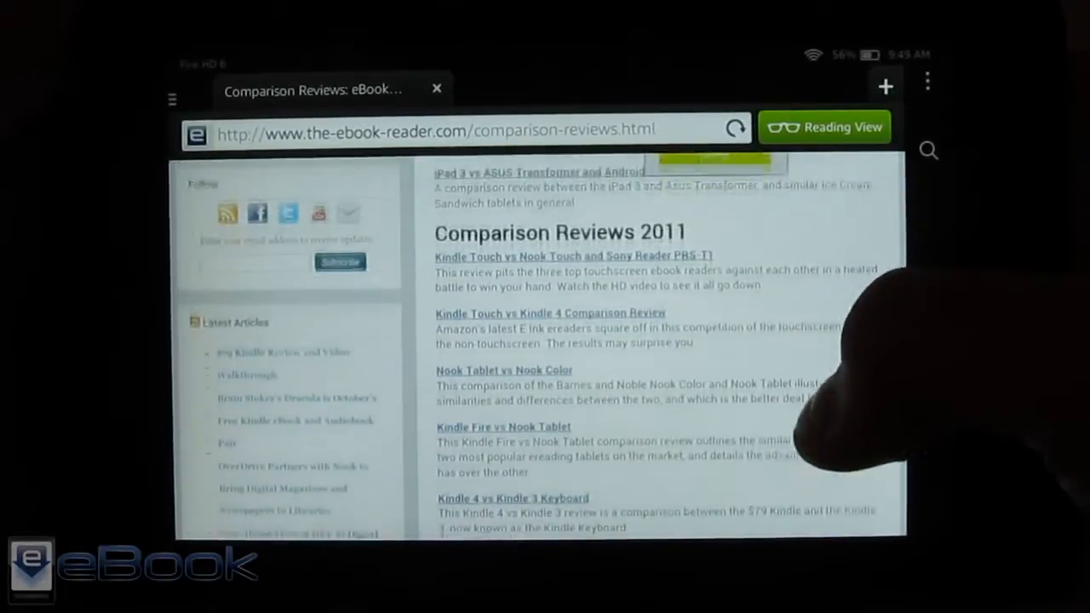
scroll(down, 3)
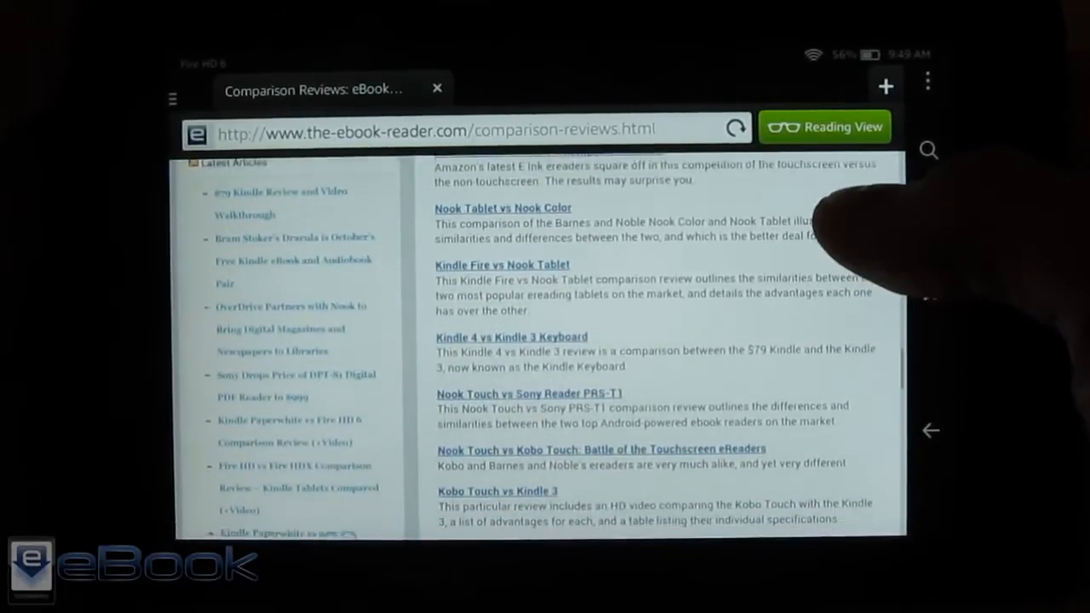
scroll(up, 3)
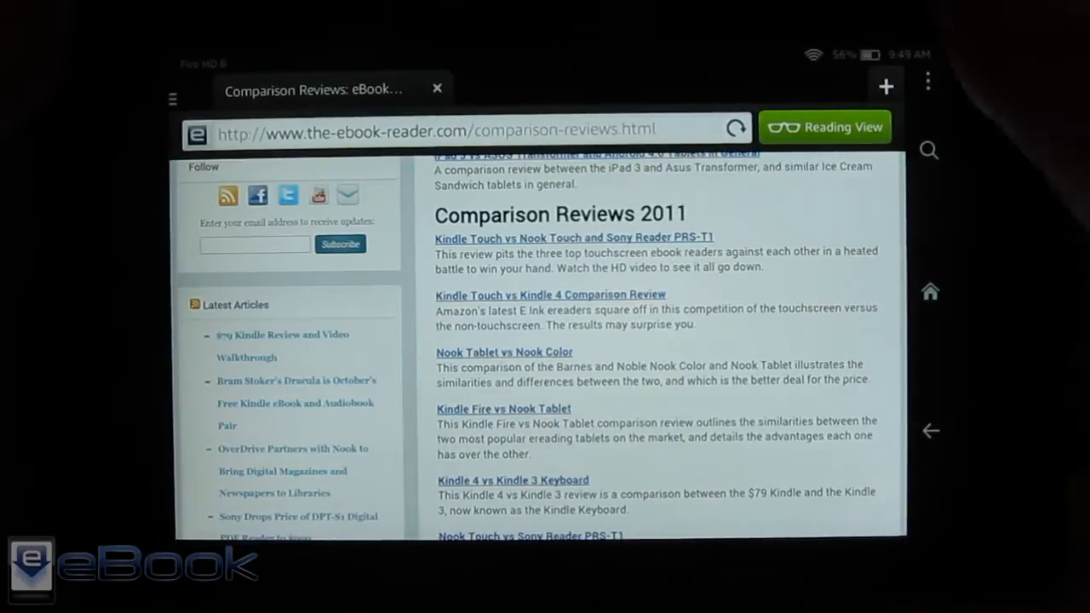
click(823, 126)
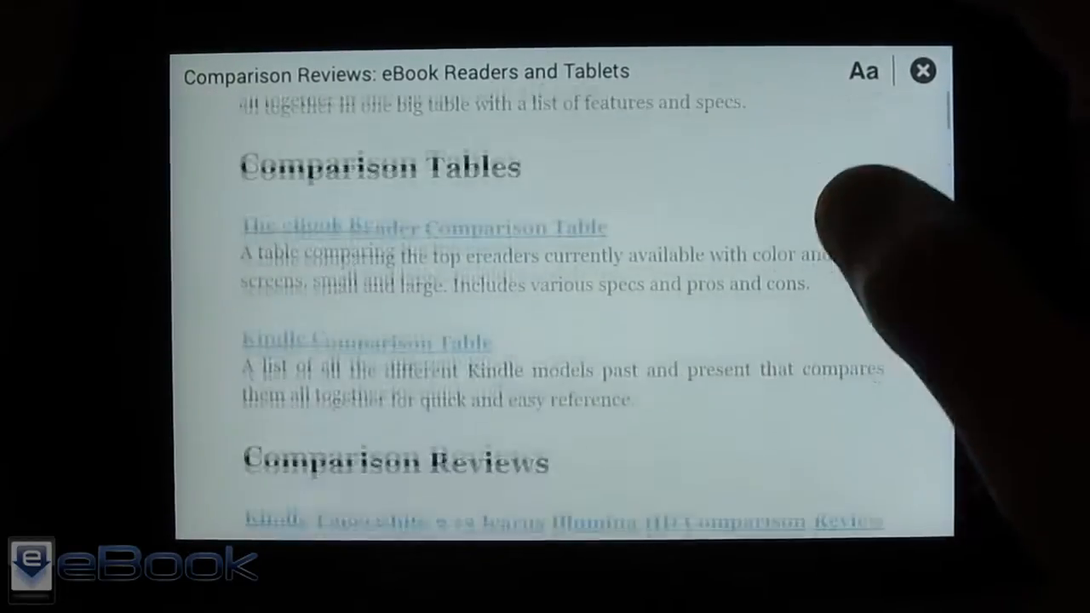
scroll(down, 3)
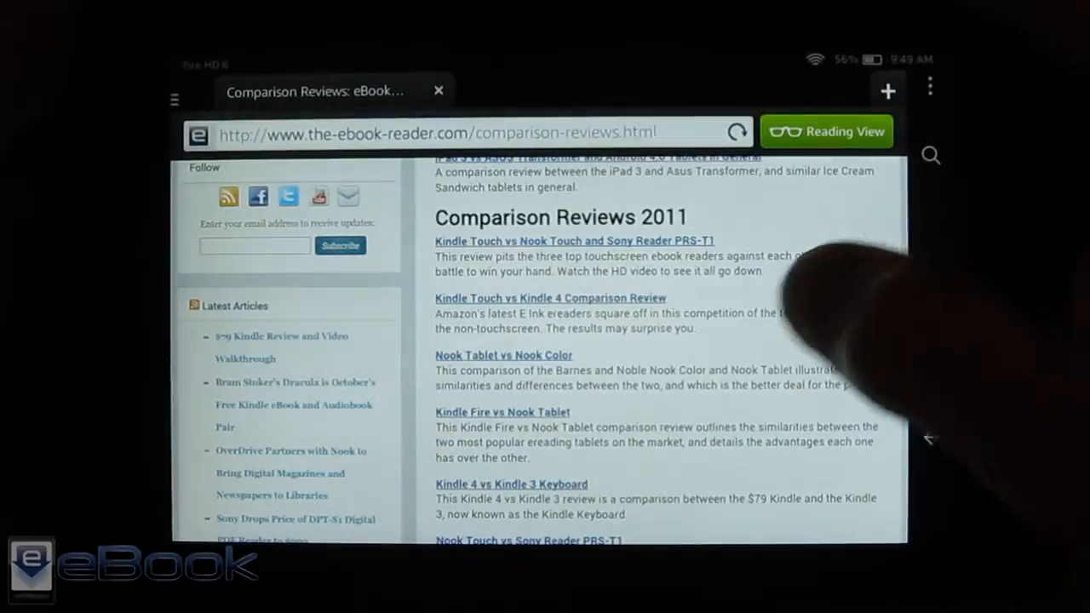
Step: Scroll the Silk comparison page, hide the toolbar for full screen, and browse back up
scroll(down, 3)
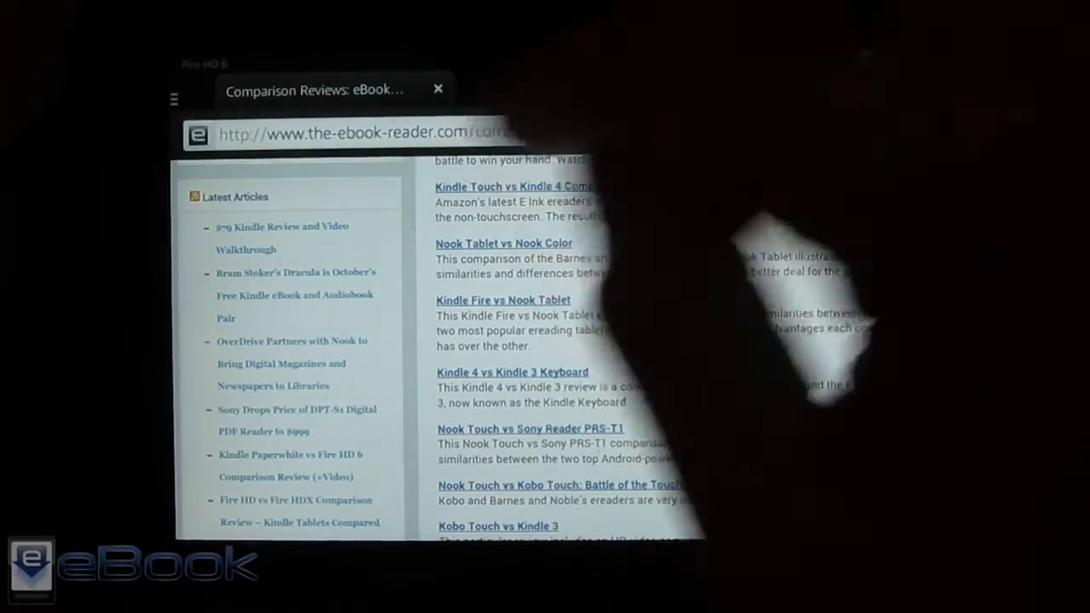
scroll(down, 3)
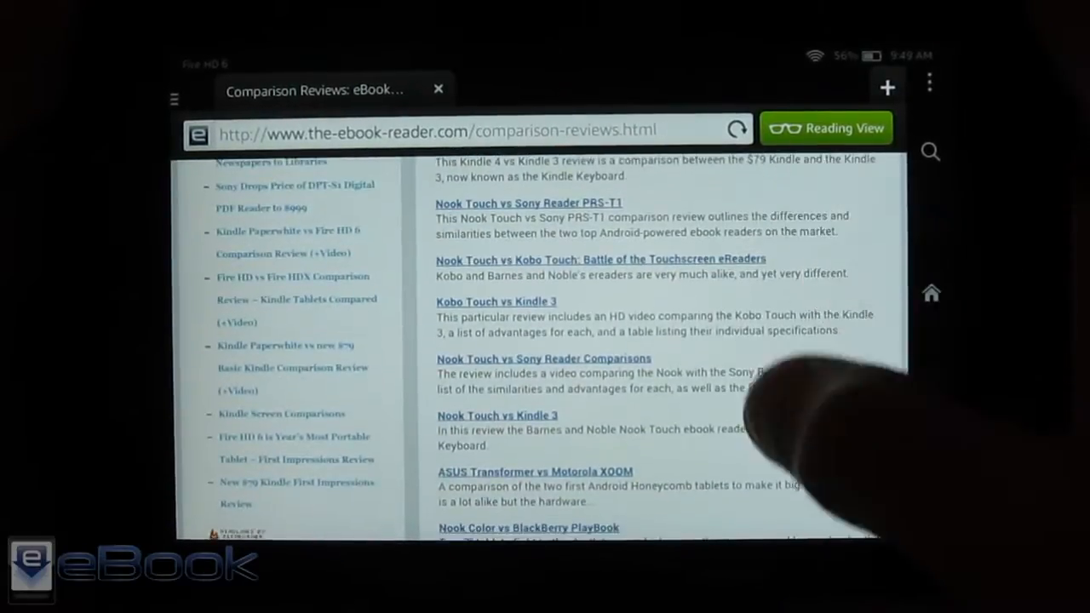
click(929, 85)
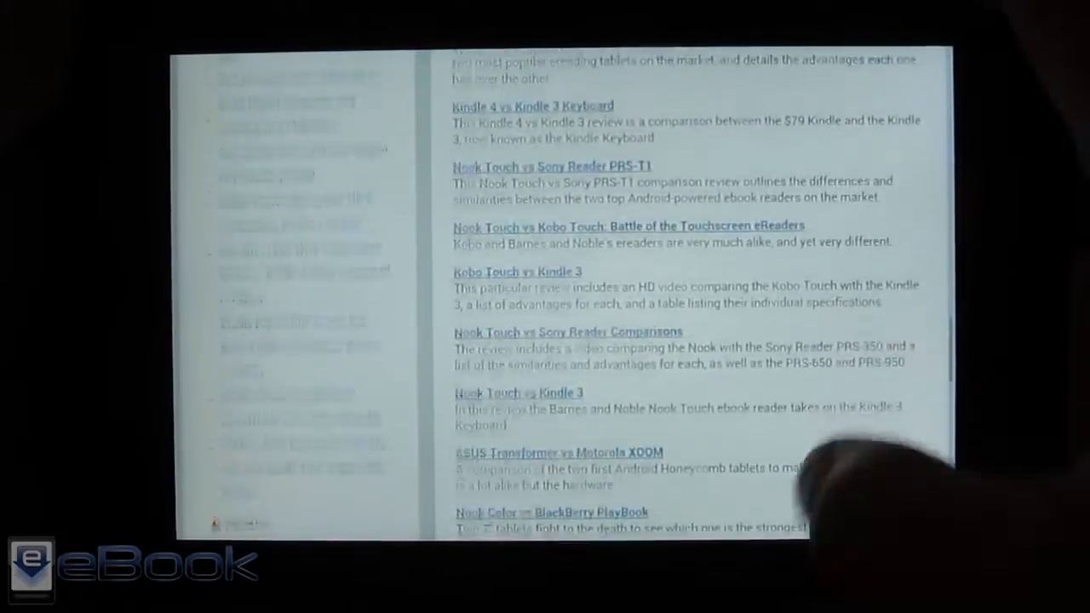
scroll(up, 3)
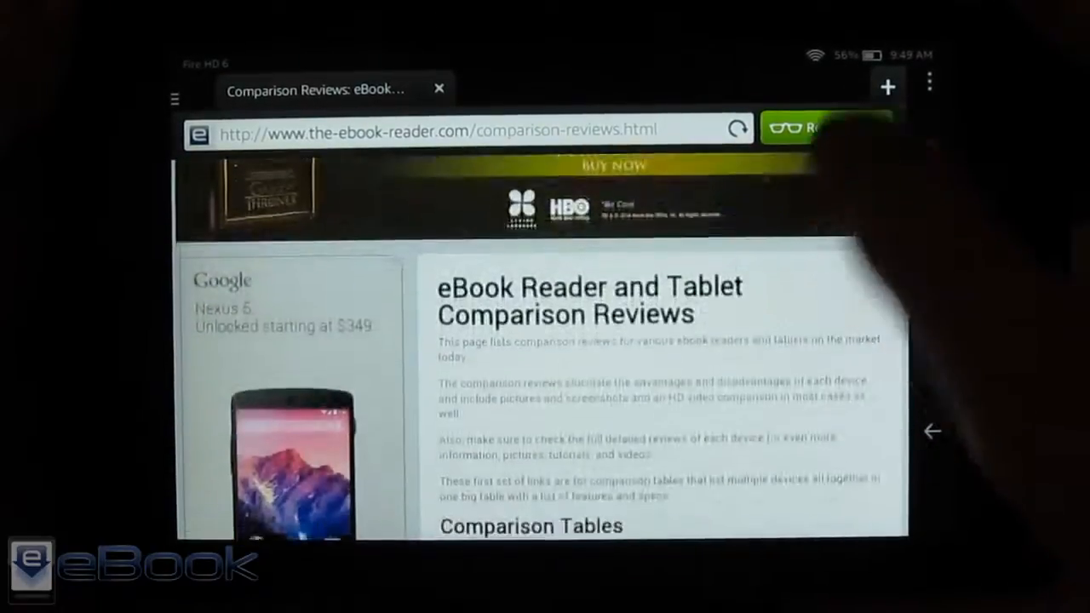
scroll(down, 3)
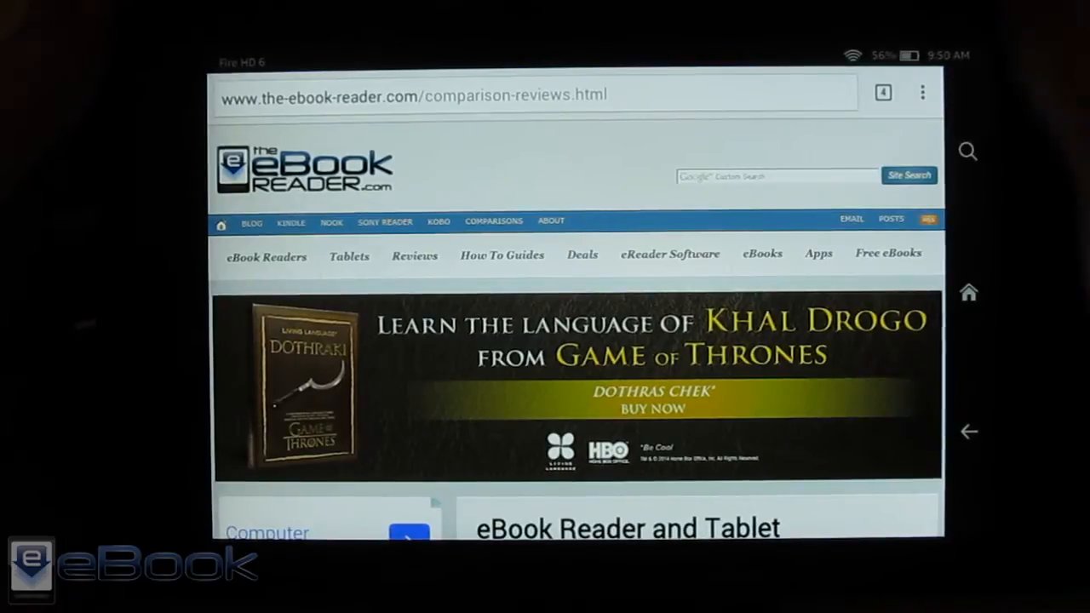
Step: Scroll the Chrome page slightly and show the overview of all four tabs
scroll(down, 3)
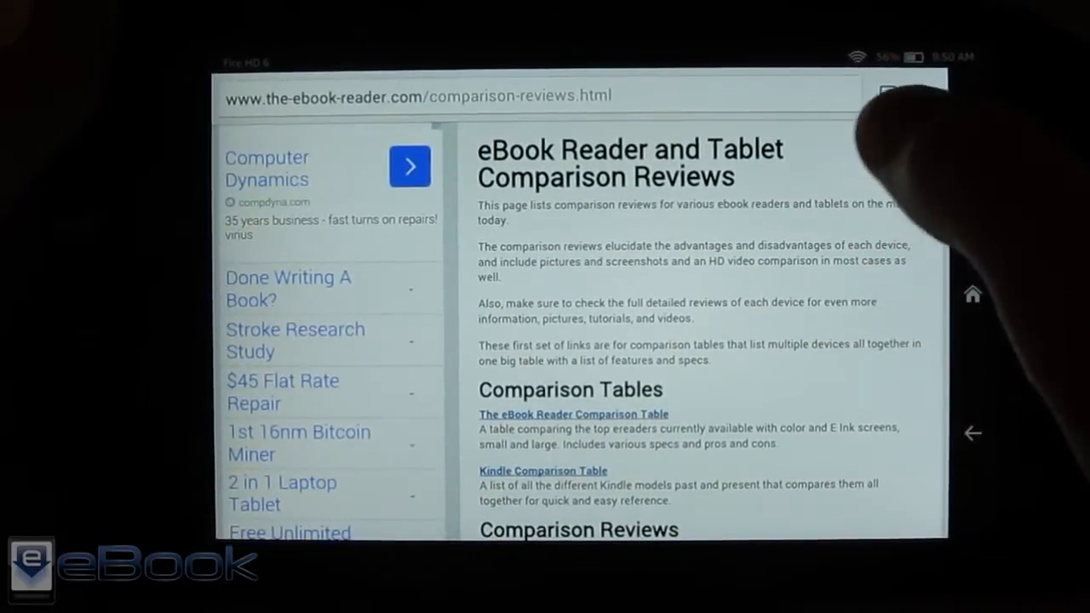
click(885, 92)
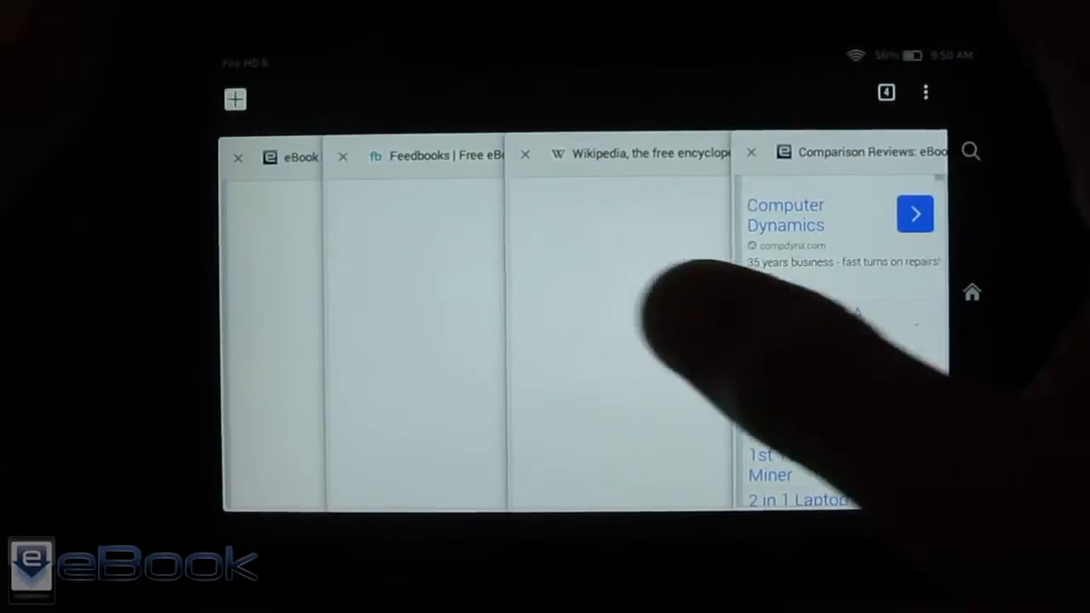
Step: Switch to the eBook Reader tab and scroll down to the comparison tables and reviews
click(630, 155)
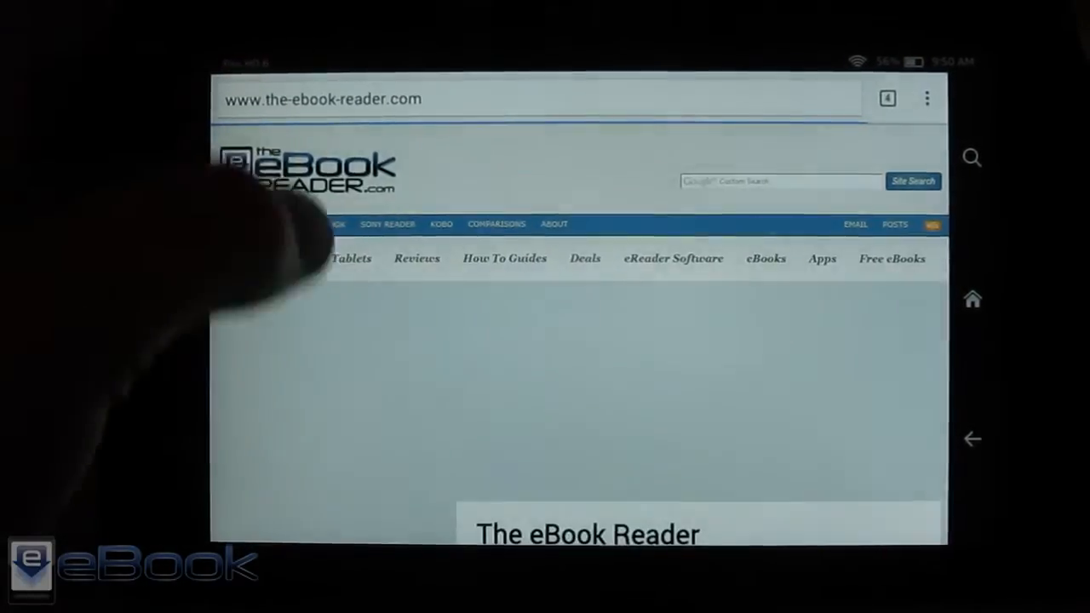
scroll(down, 3)
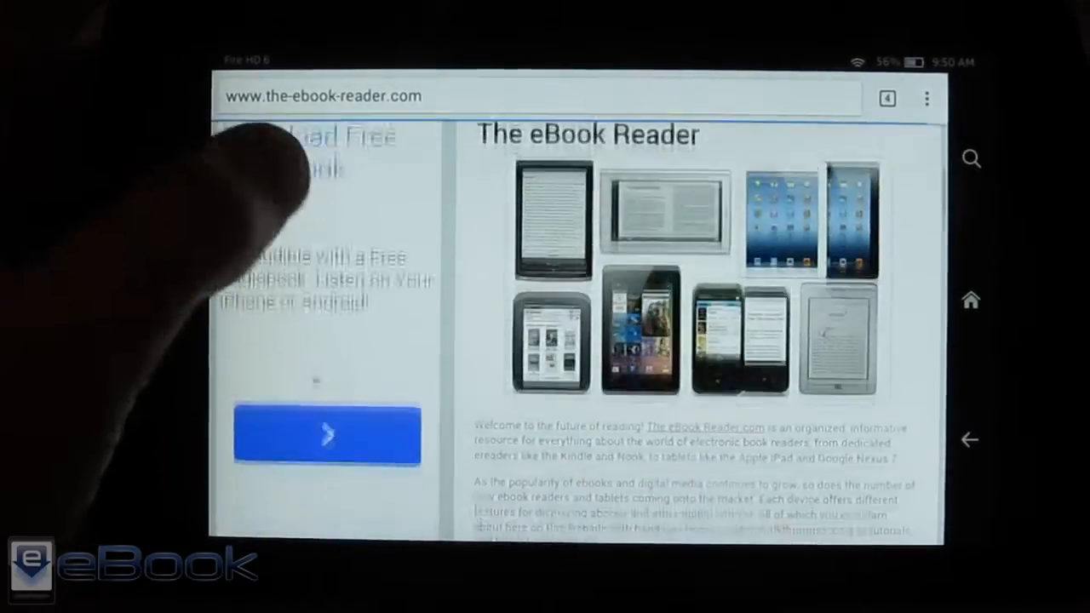
scroll(down, 3)
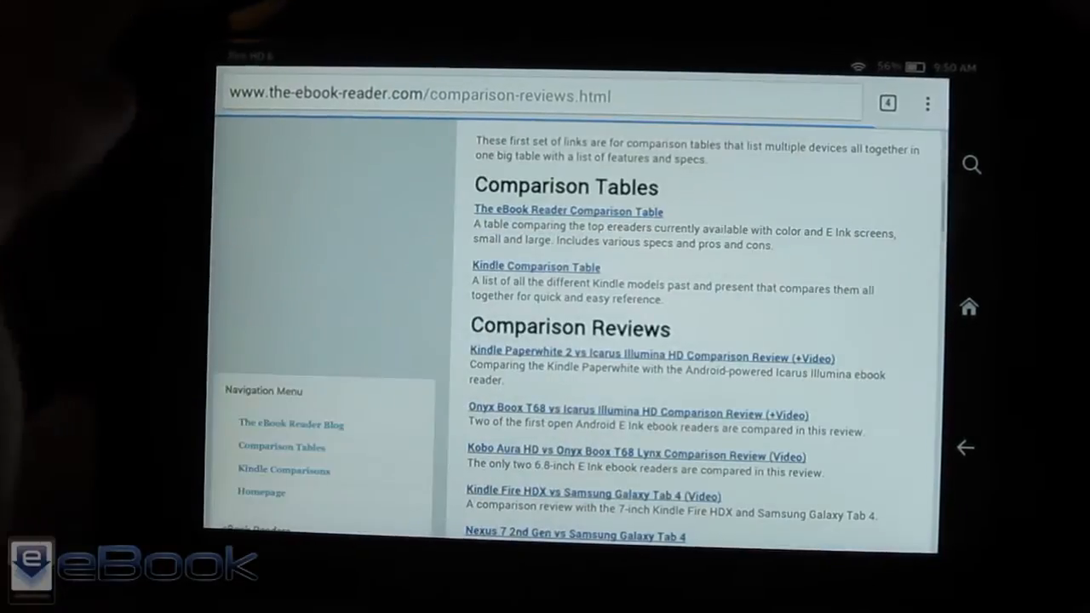
Step: Scroll down through Chrome's comparison reviews list and back up again
scroll(down, 3)
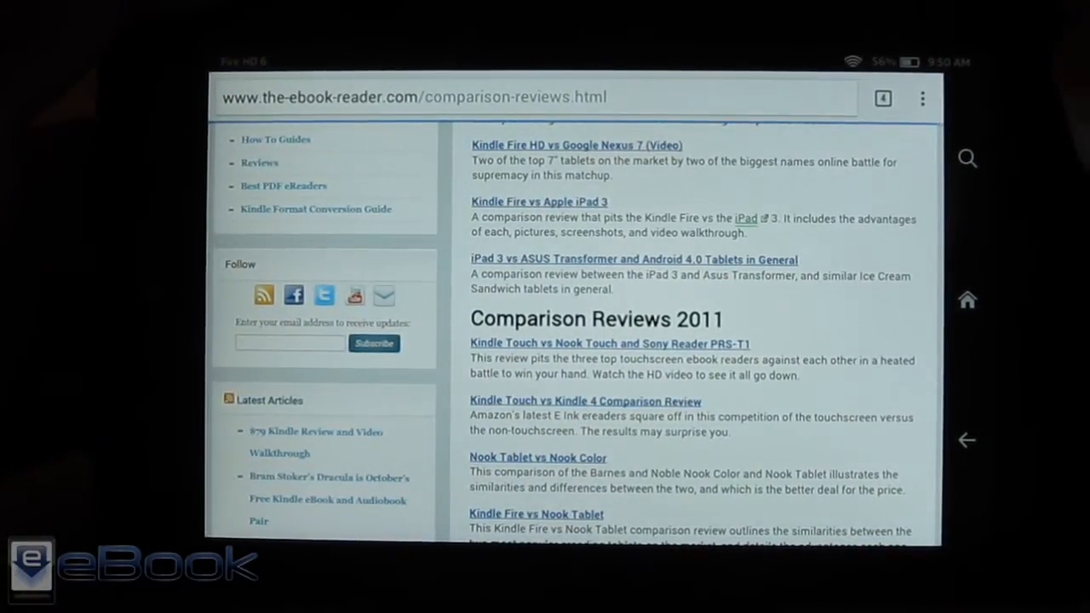
scroll(down, 3)
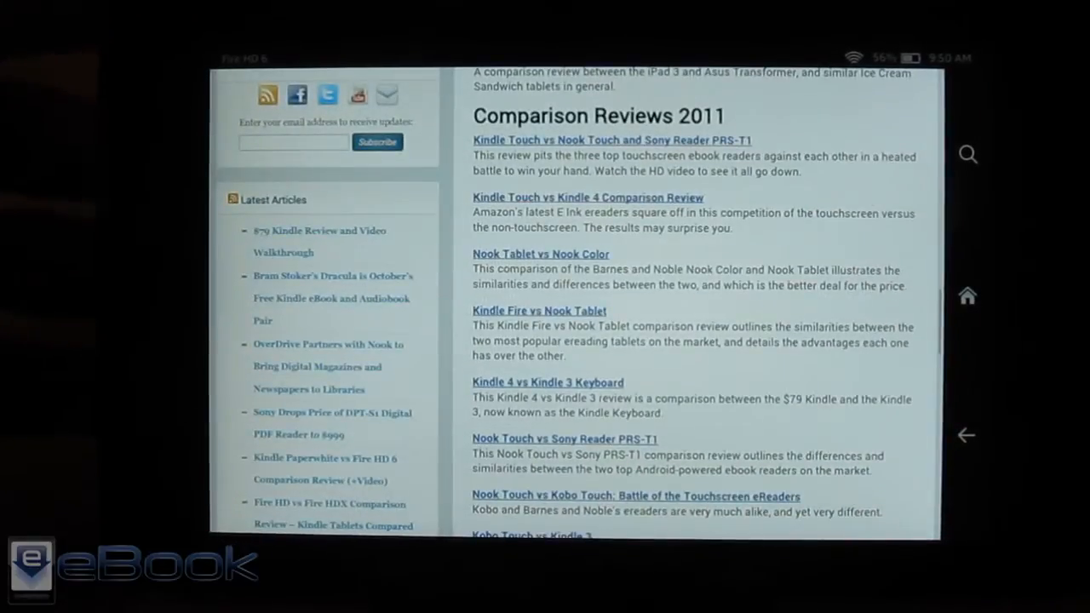
scroll(down, 3)
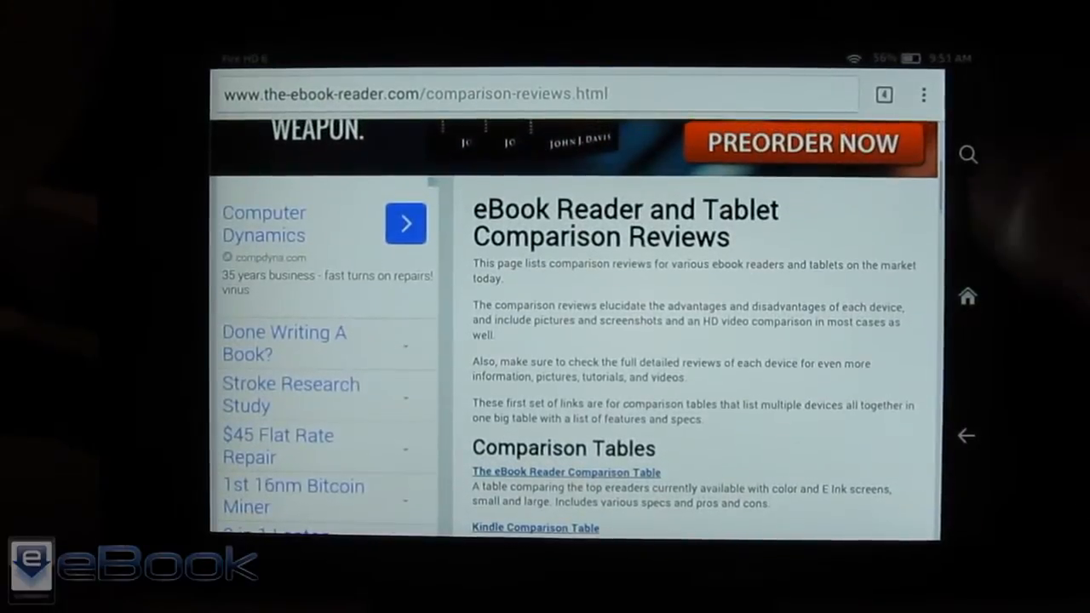
scroll(up, 3)
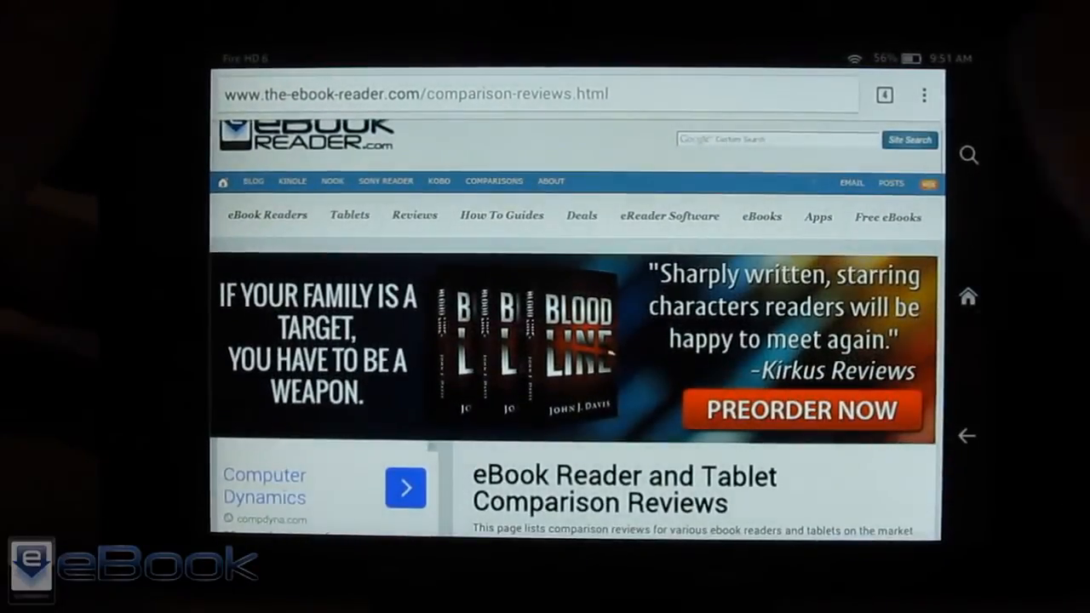
scroll(down, 3)
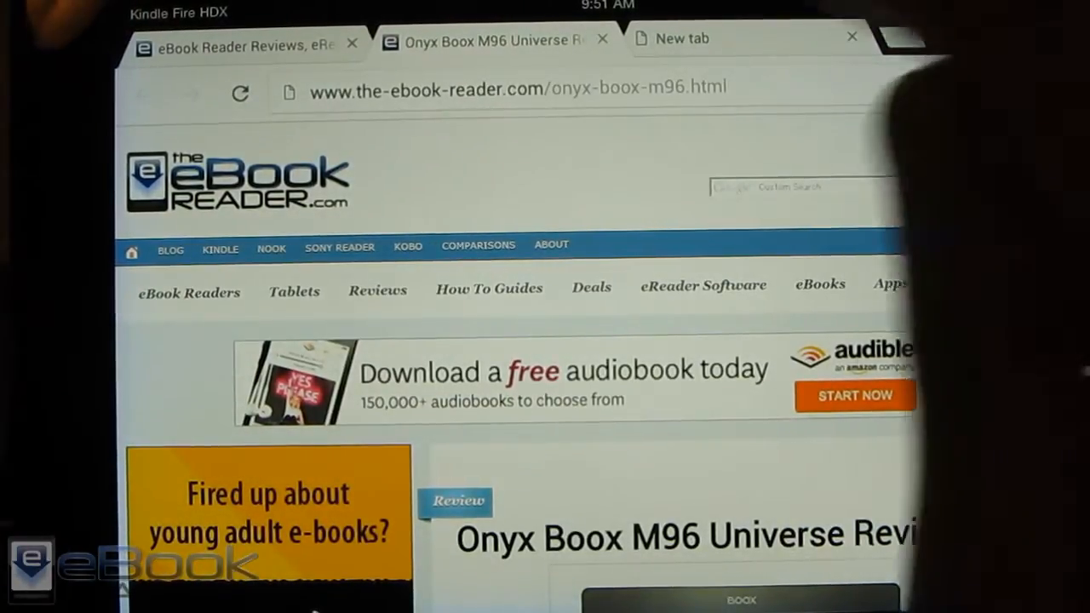
Step: Switch to the ebook-reader homepage tab and scroll it toward Back To Top
click(682, 38)
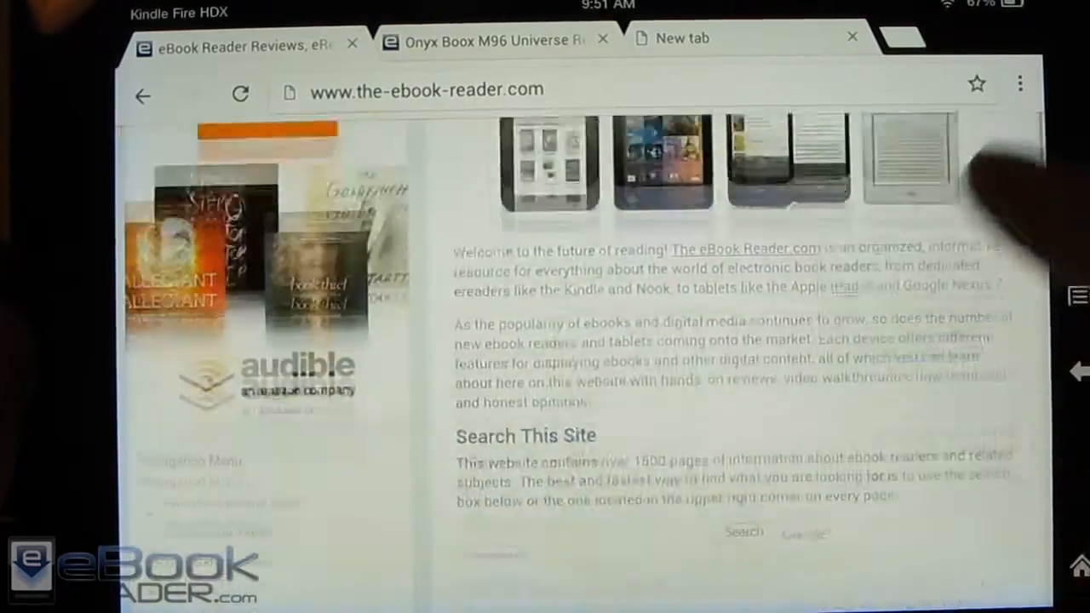
scroll(down, 3)
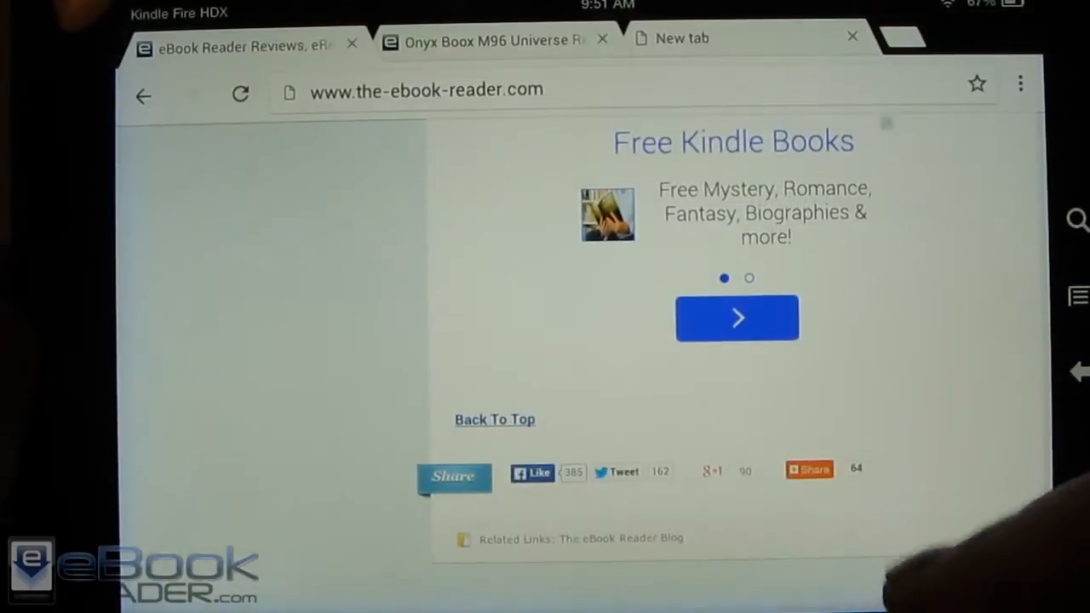
scroll(up, 3)
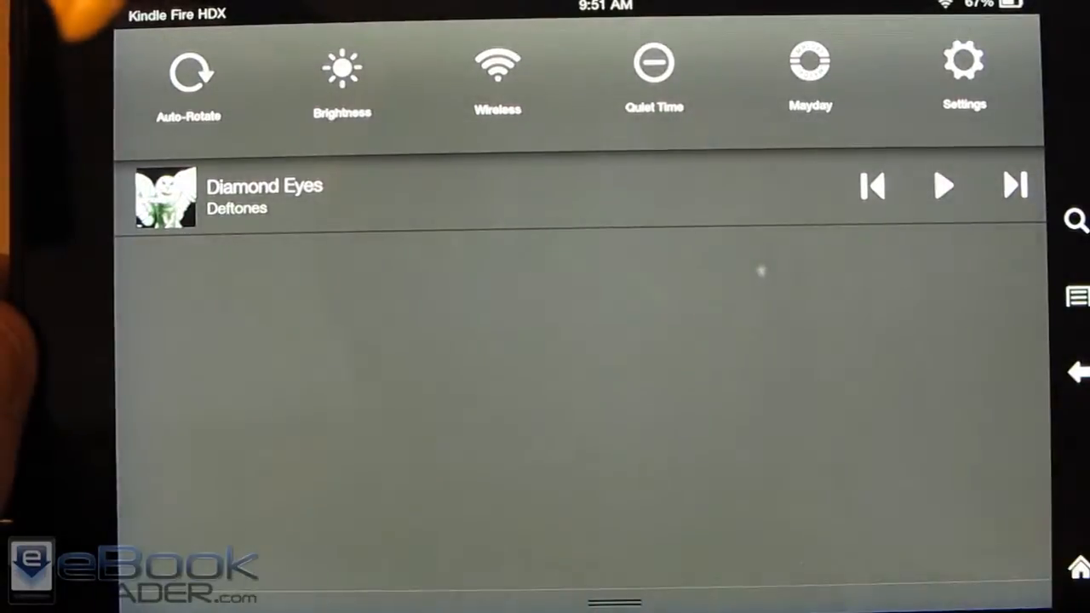
Step: Open Fire OS Settings from quick settings and scroll through the device settings list
click(964, 64)
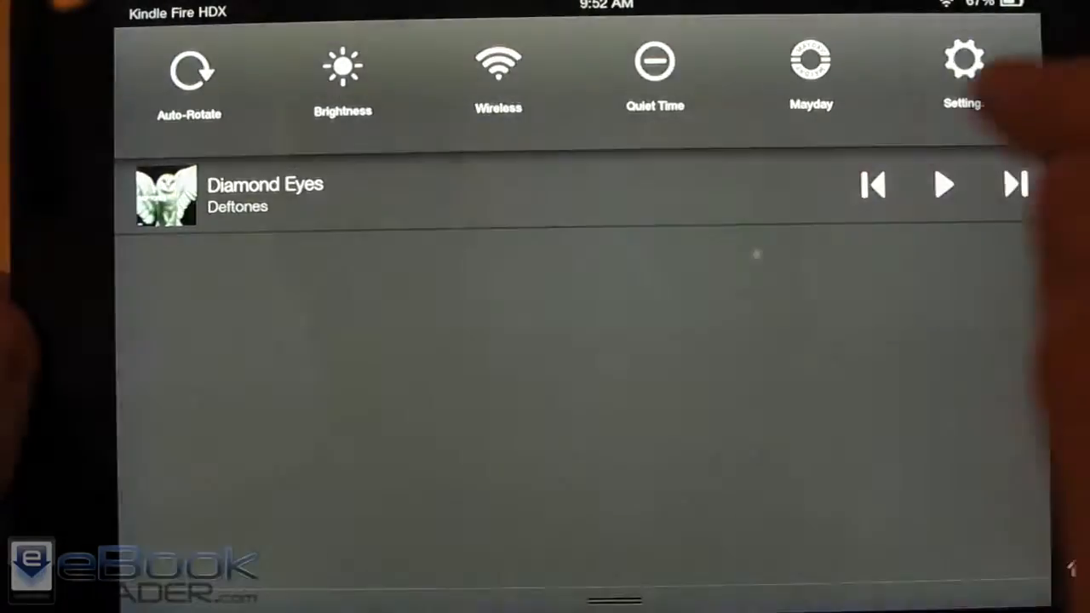
click(963, 69)
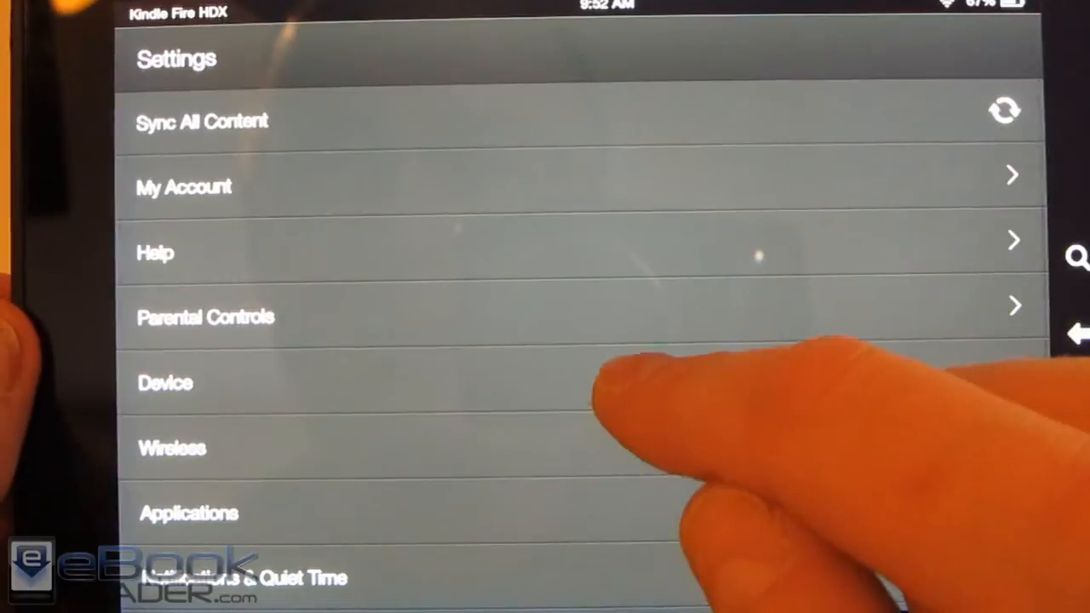
scroll(up, 3)
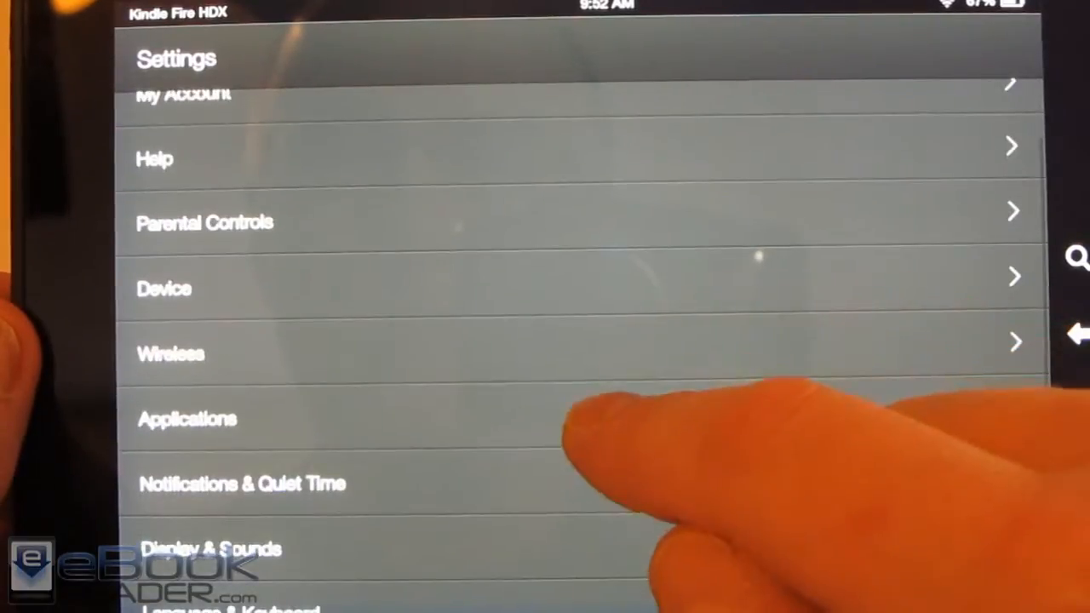
scroll(down, 3)
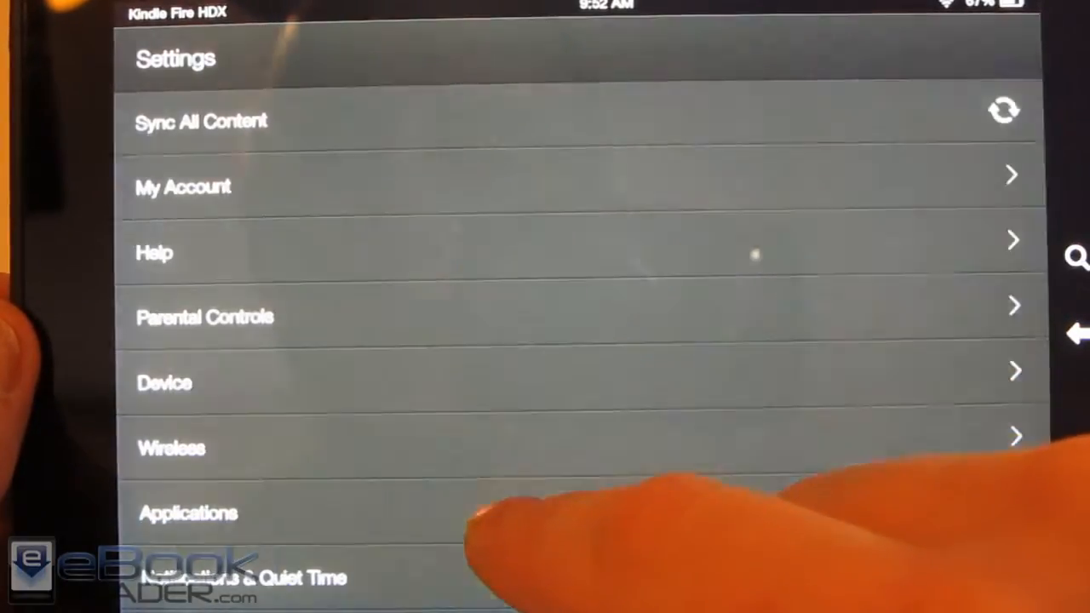
Step: Return to Chrome and scroll the homepage down to the Getting Started links
click(188, 513)
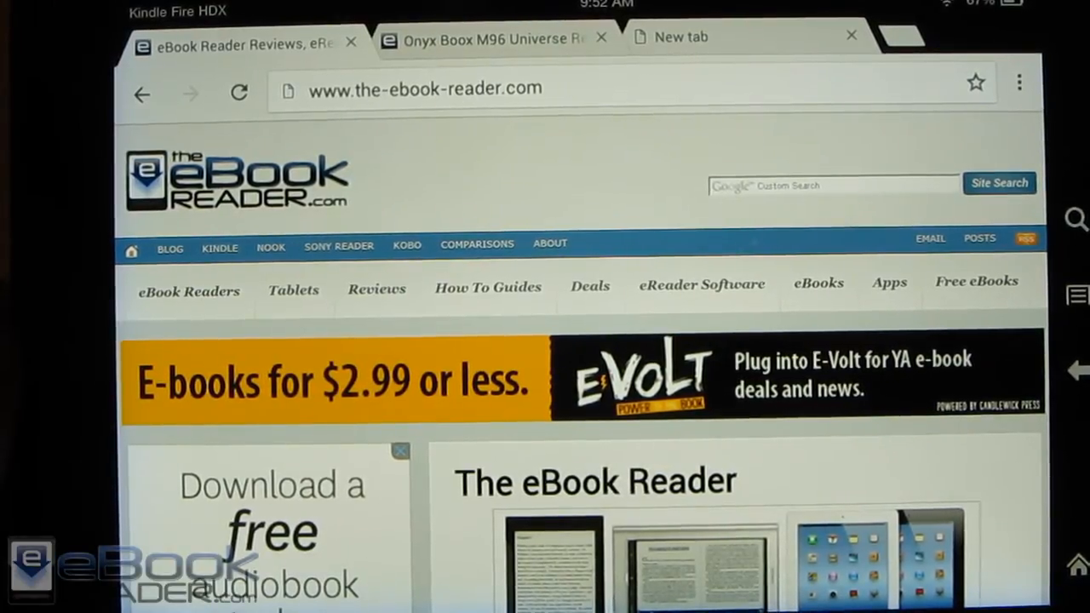
scroll(down, 3)
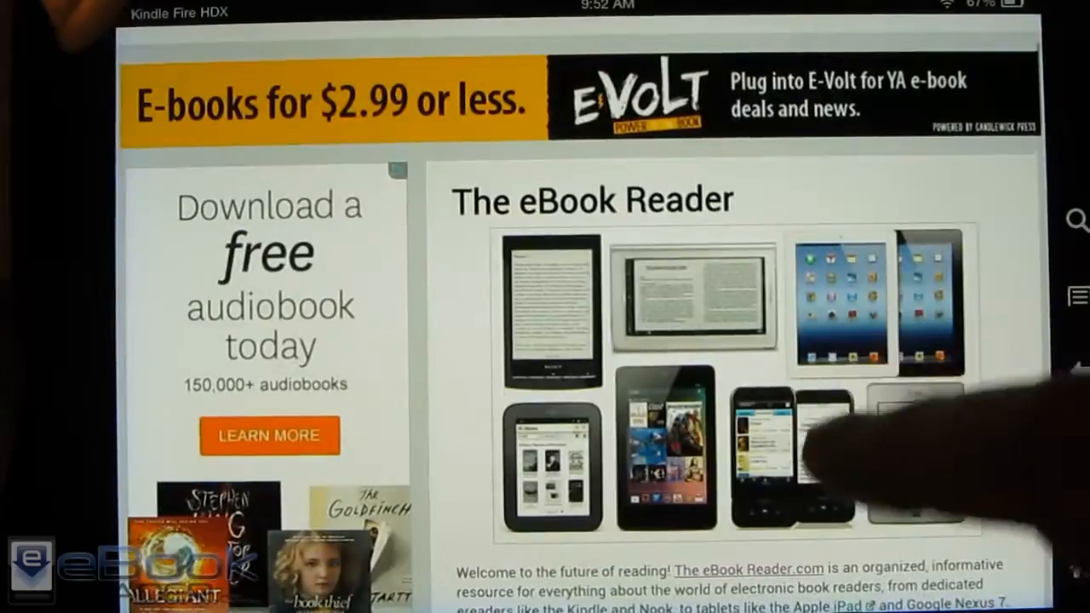
scroll(down, 3)
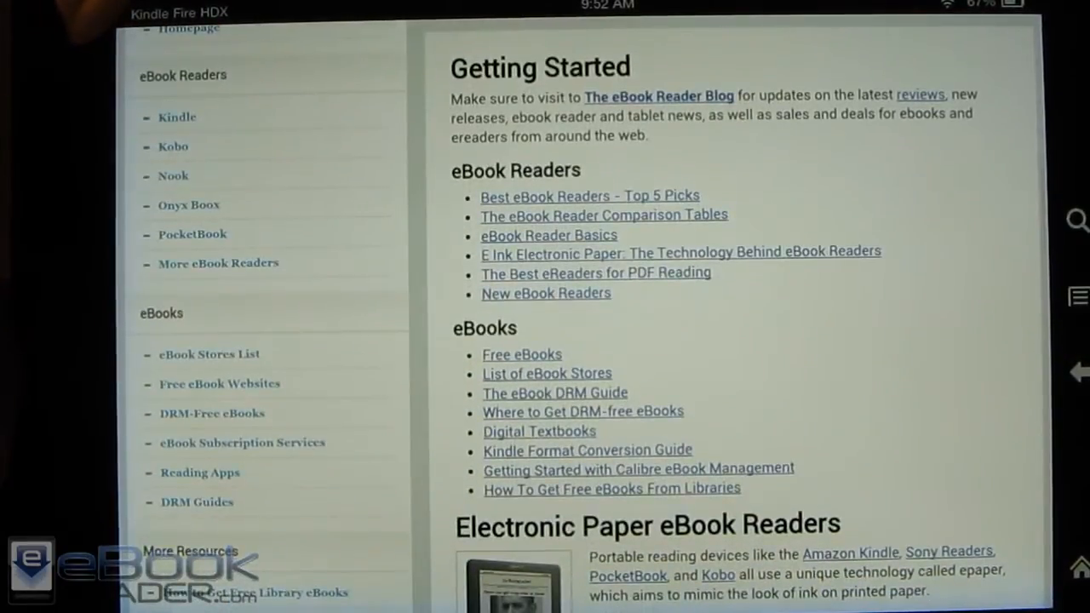